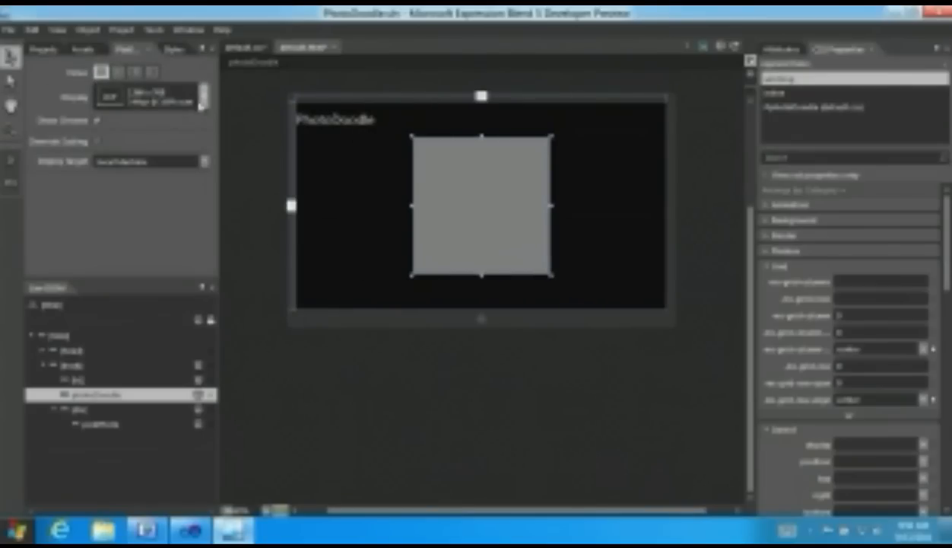
Switch from Expression Blend to the PhotoDoodle project in Visual Studio
click(201, 96)
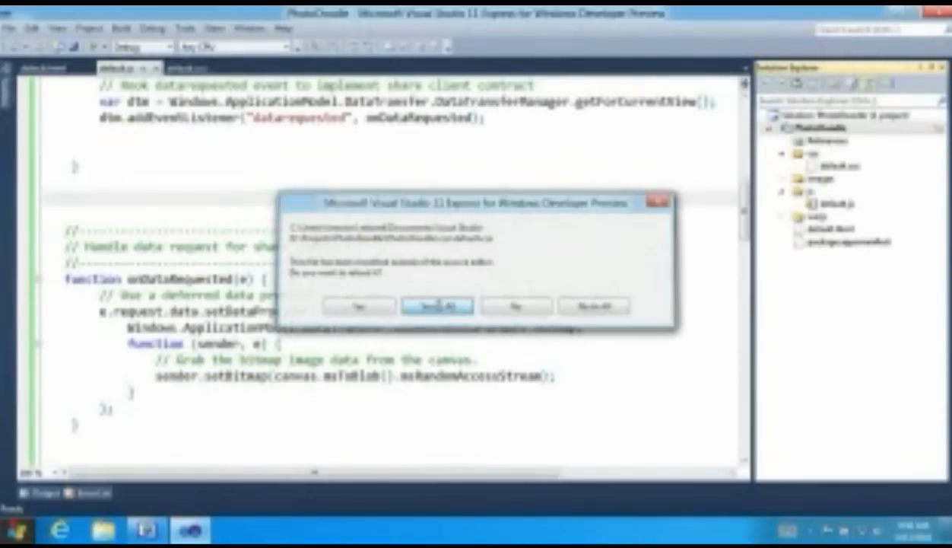
Reload all externally modified files and bring up the Store publishing commands
click(431, 304)
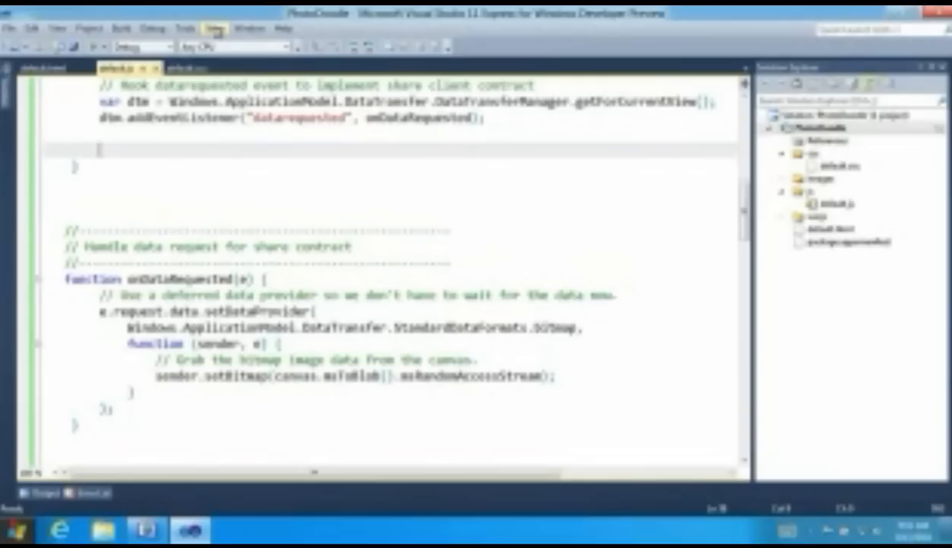
click(211, 29)
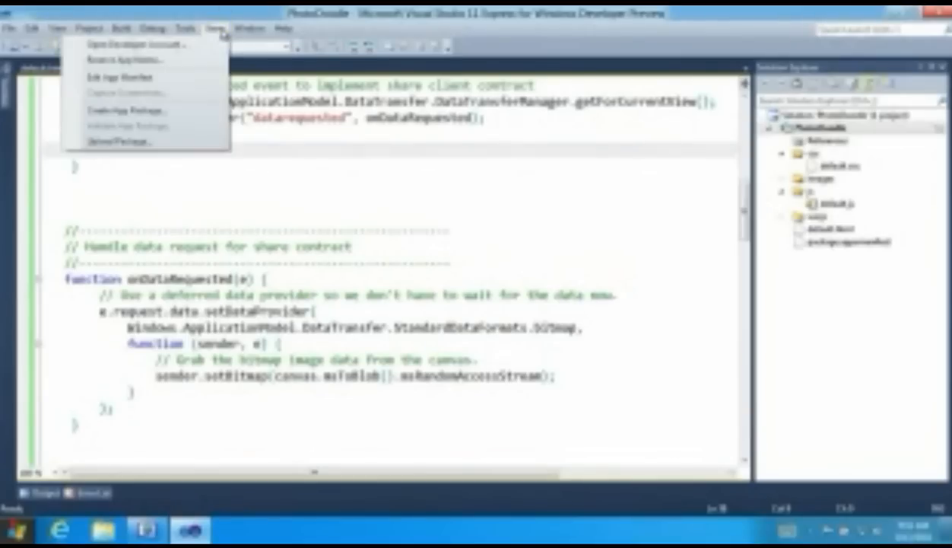
mouse_move(114, 142)
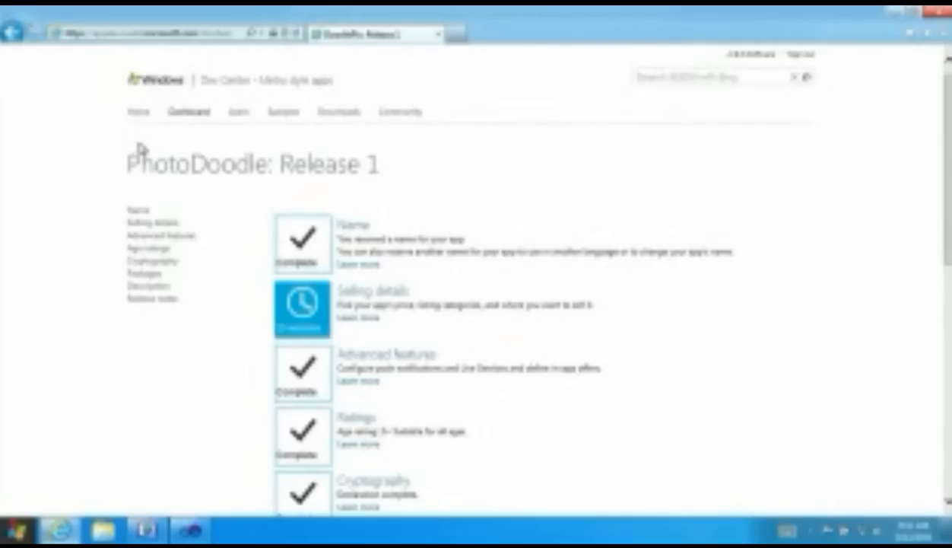
mouse_move(620, 276)
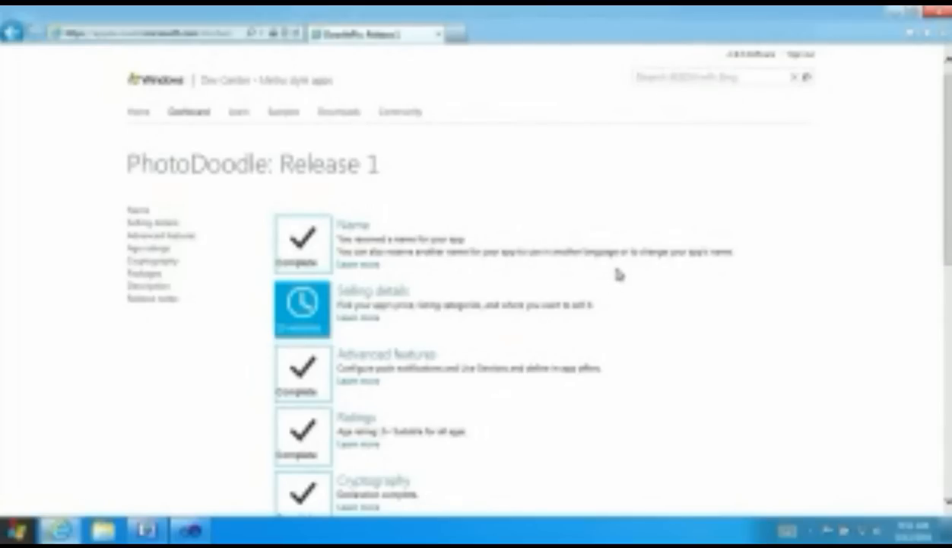
Give PhotoDoodle's selling details a price, a 7-day free trial and a category
scroll(down, 3)
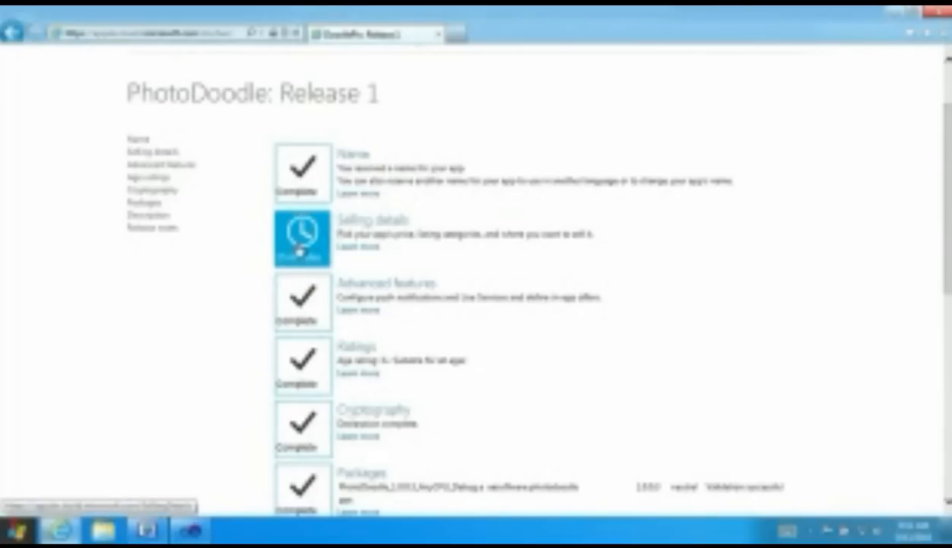
click(302, 236)
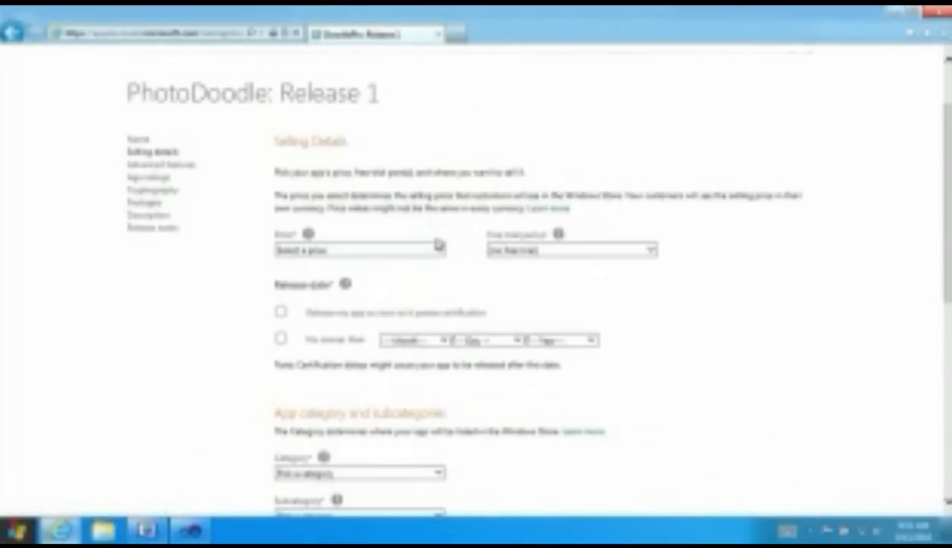
click(359, 248)
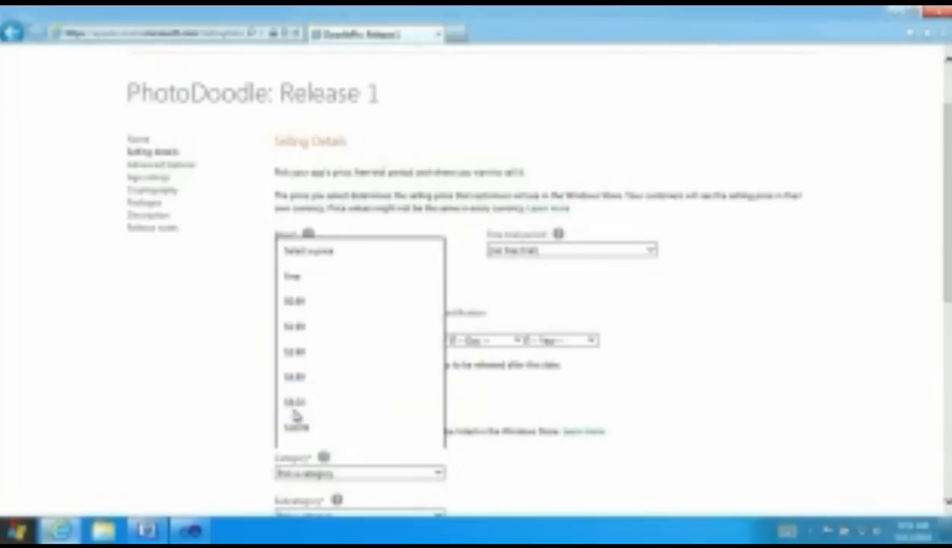
click(289, 270)
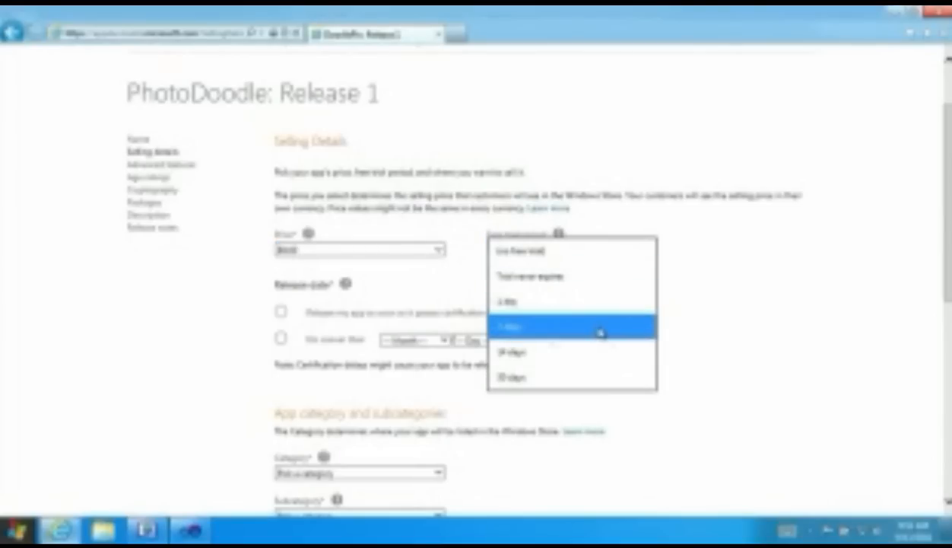
click(568, 326)
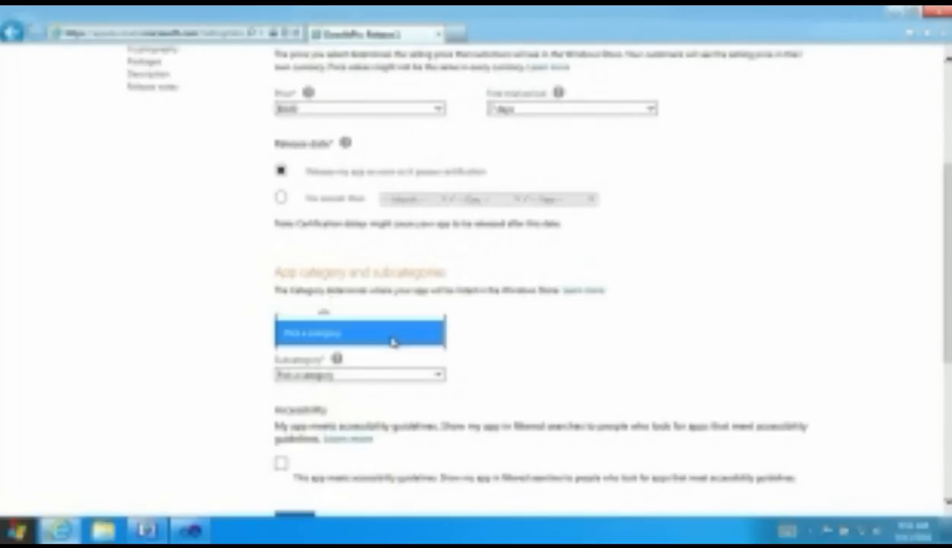
click(360, 332)
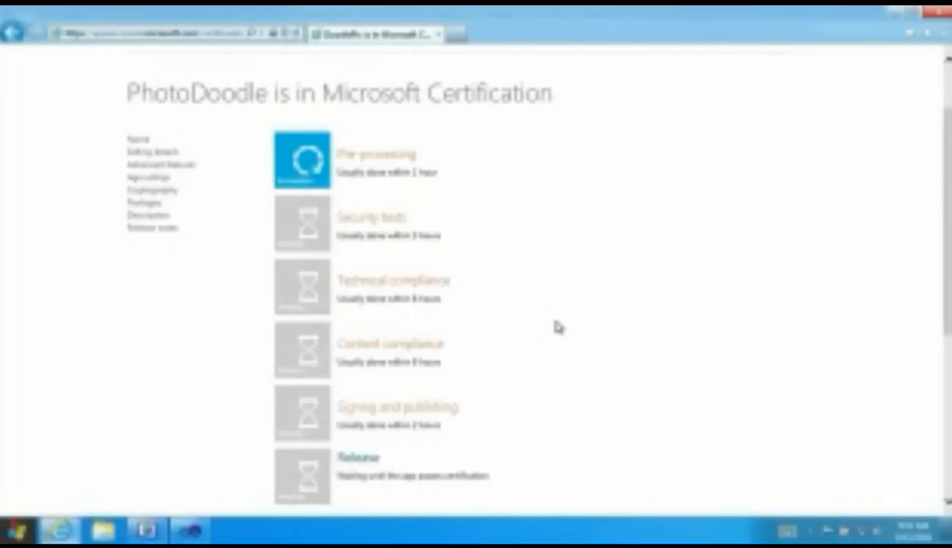
mouse_move(489, 204)
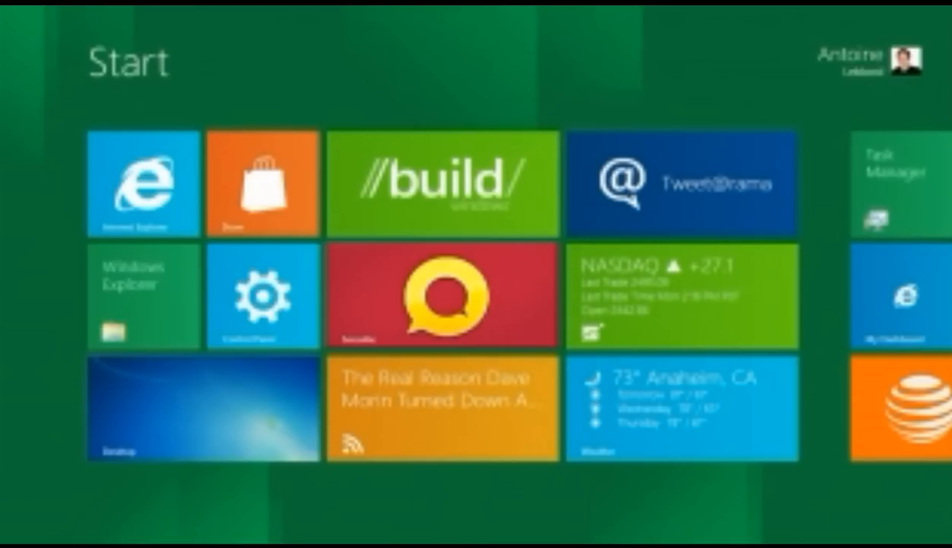
Launch the Windows Store from its Start screen tile
click(262, 186)
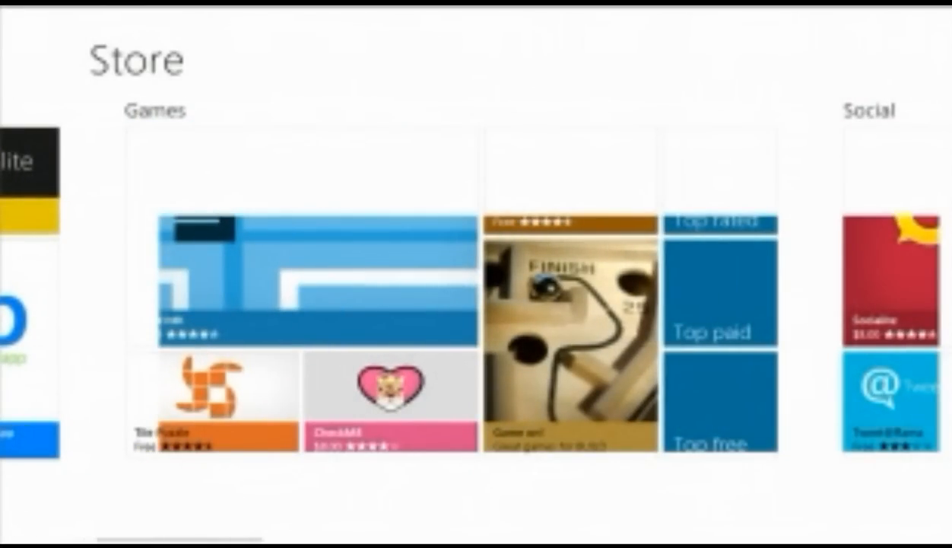
scroll(right, 3)
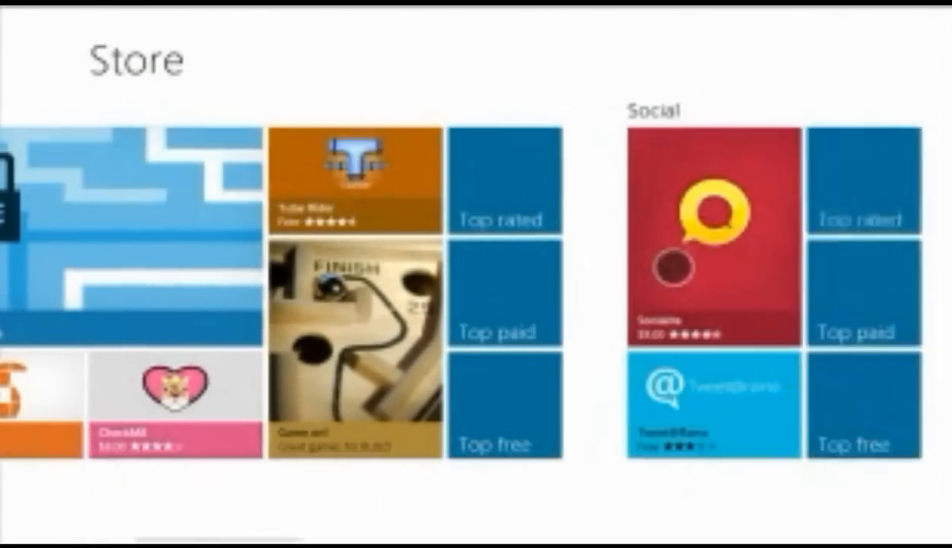
scroll(right, 3)
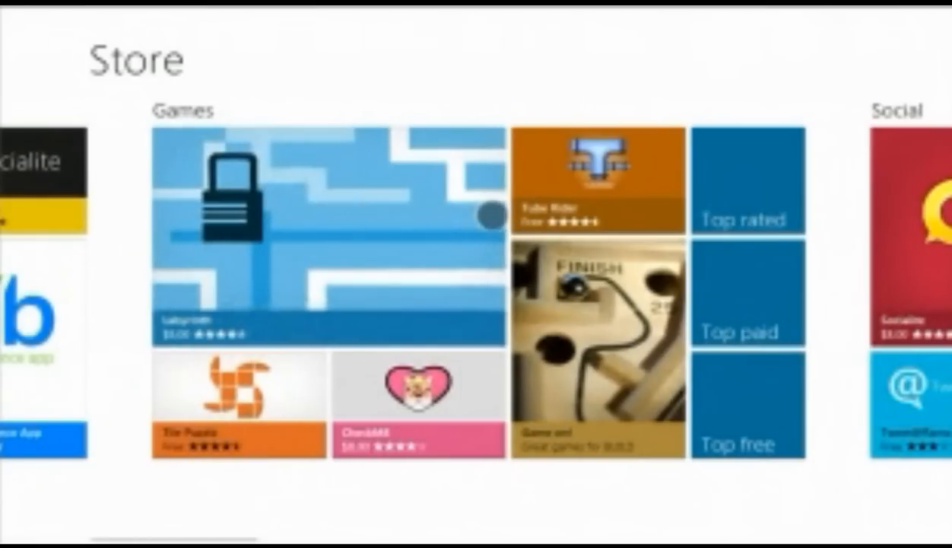
click(182, 109)
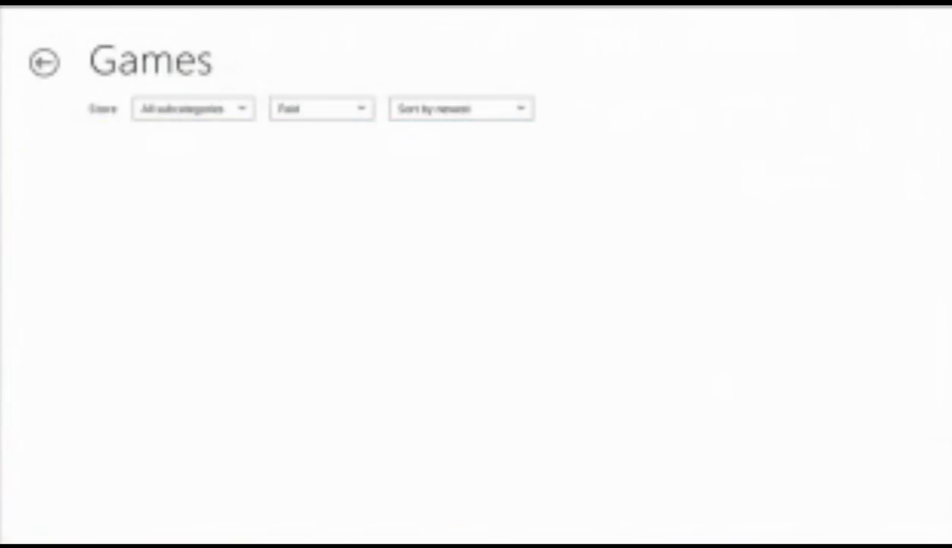
Filter the Games category to All prices to list all 28 games
click(320, 108)
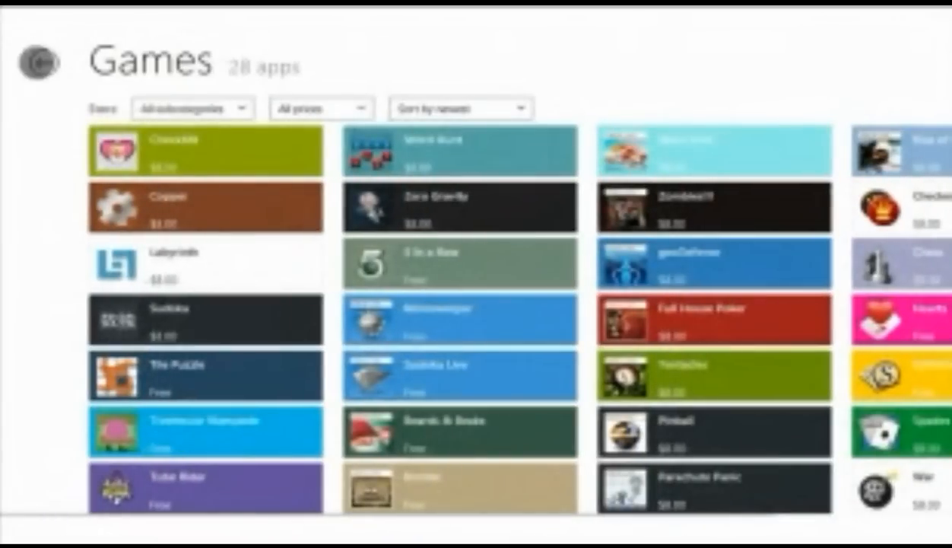
Open PhotoDoodle's $8.00 listing via the Built for BUILD collection and start installing
click(41, 62)
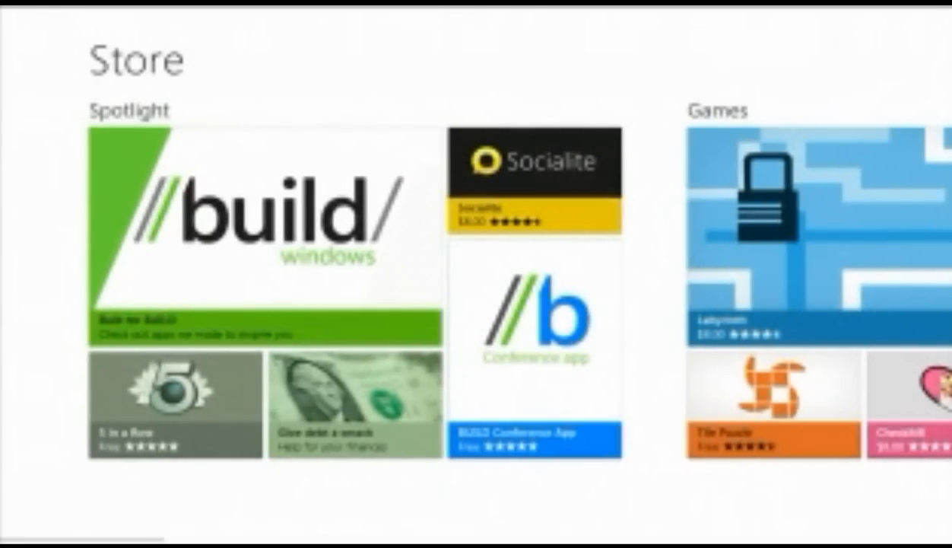
click(258, 221)
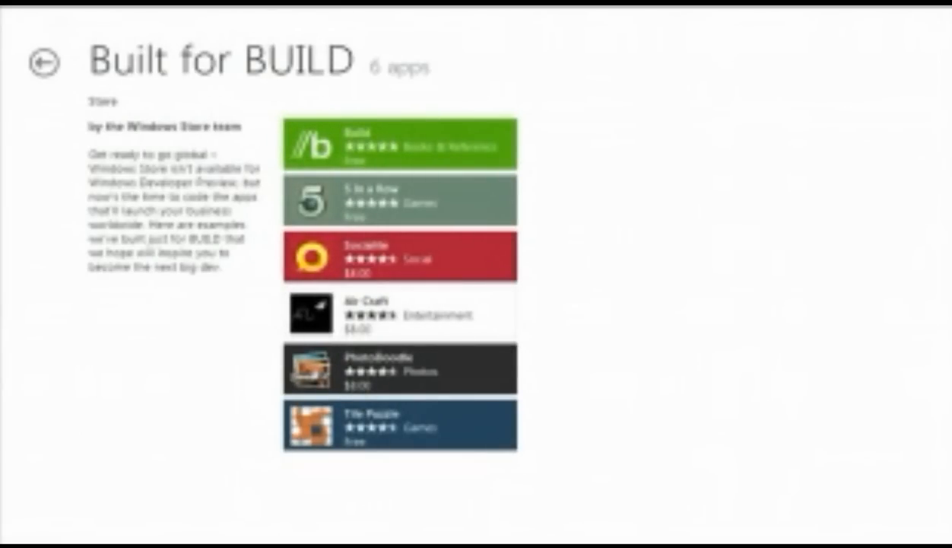
click(401, 376)
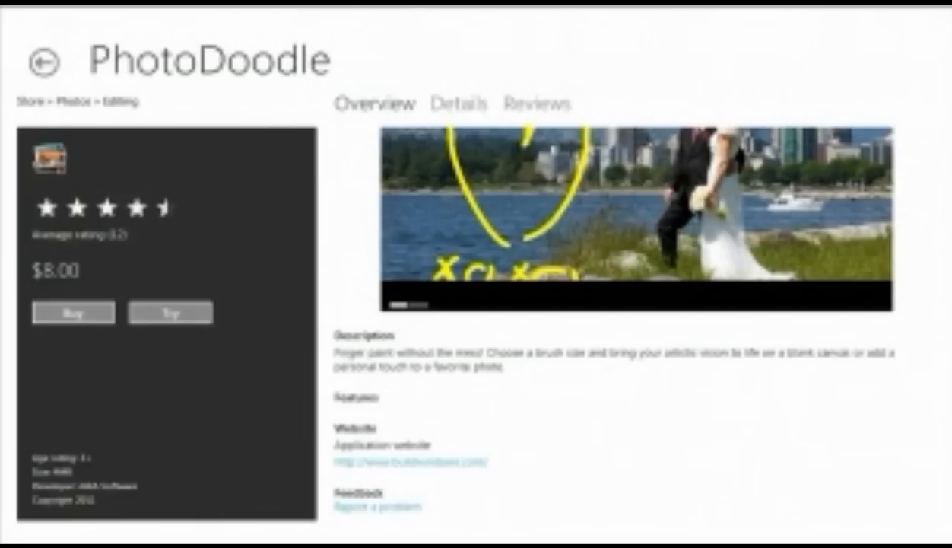
click(71, 312)
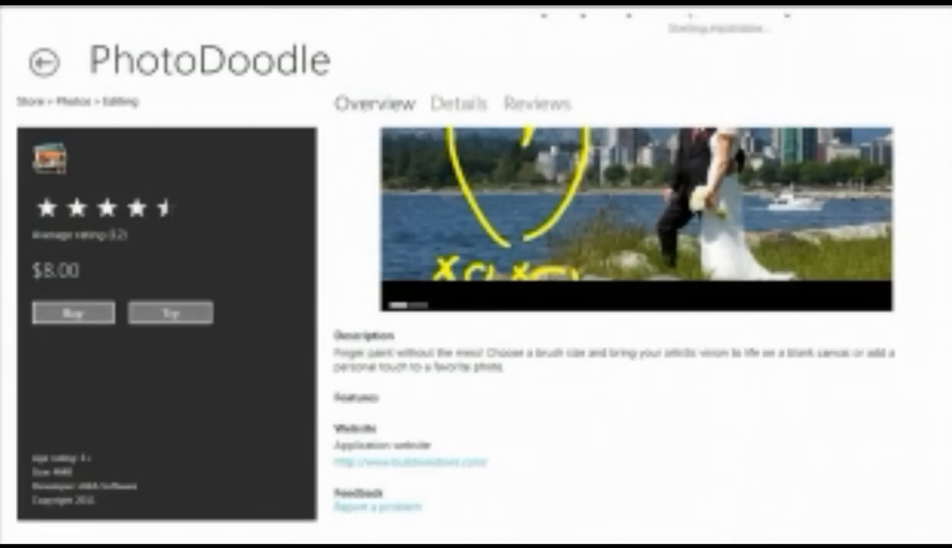
Leave the Store for the Start screen with the new PhotoDoodle tile
click(47, 61)
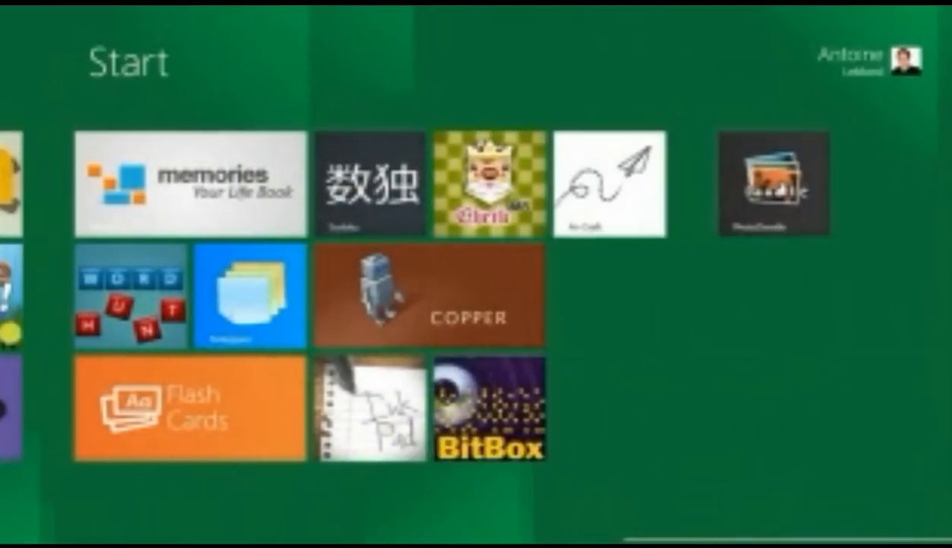
click(771, 187)
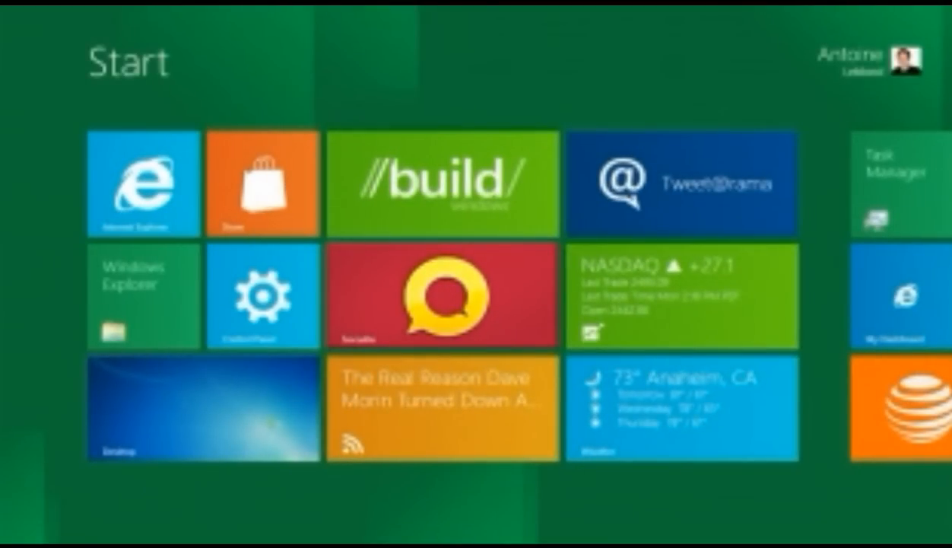
Open the Store and browse right through Spotlight, Games, Lifestyle, Finance and Productivity
click(264, 189)
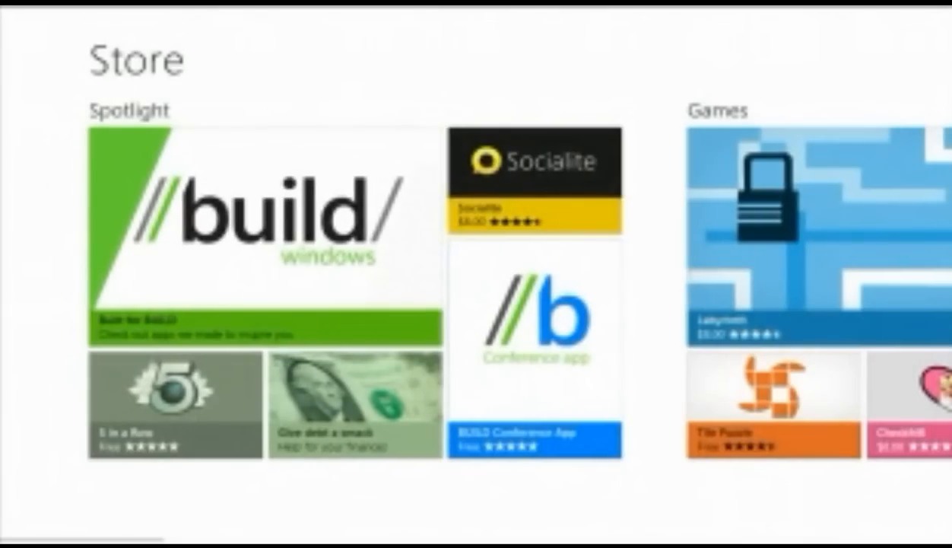
scroll(right, 3)
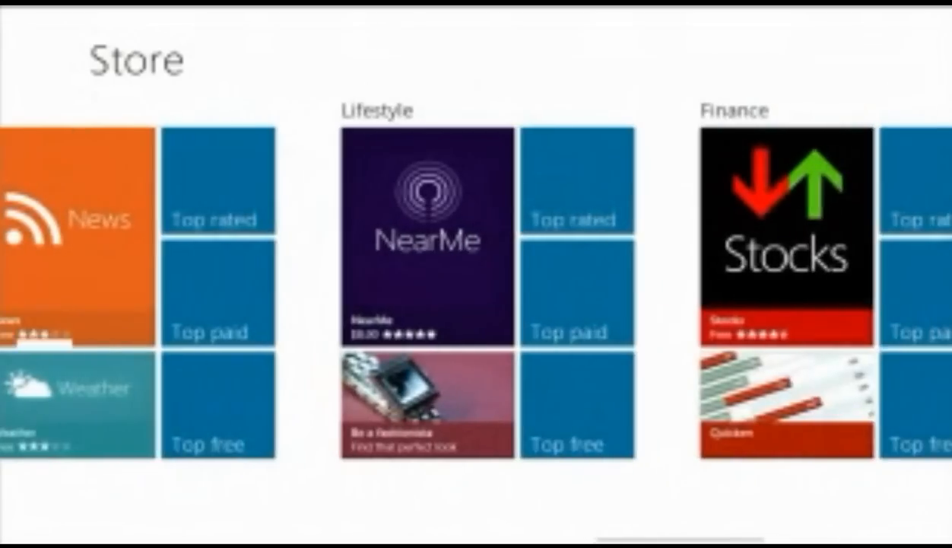
scroll(right, 3)
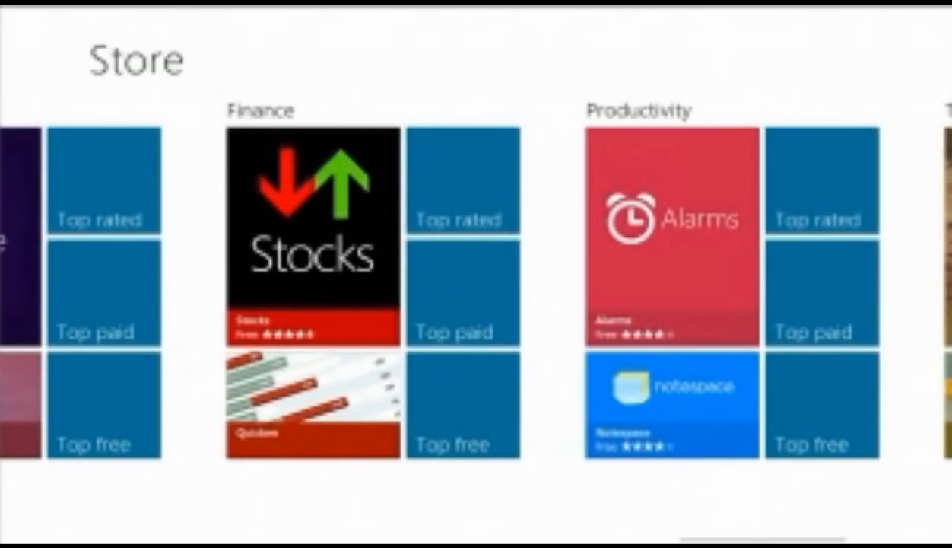
click(301, 411)
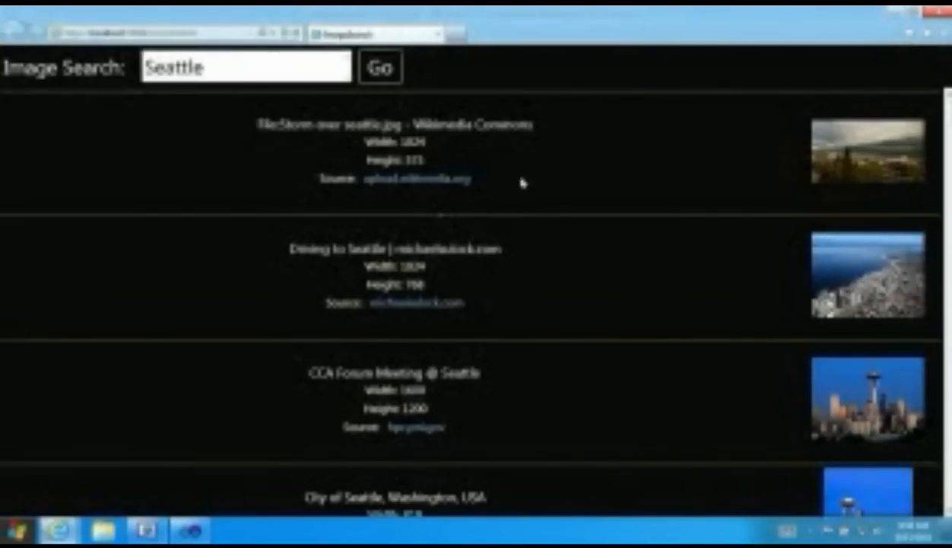
Run the ImageSearch Silverlight page in Internet Explorer showing Seattle image results
click(225, 67)
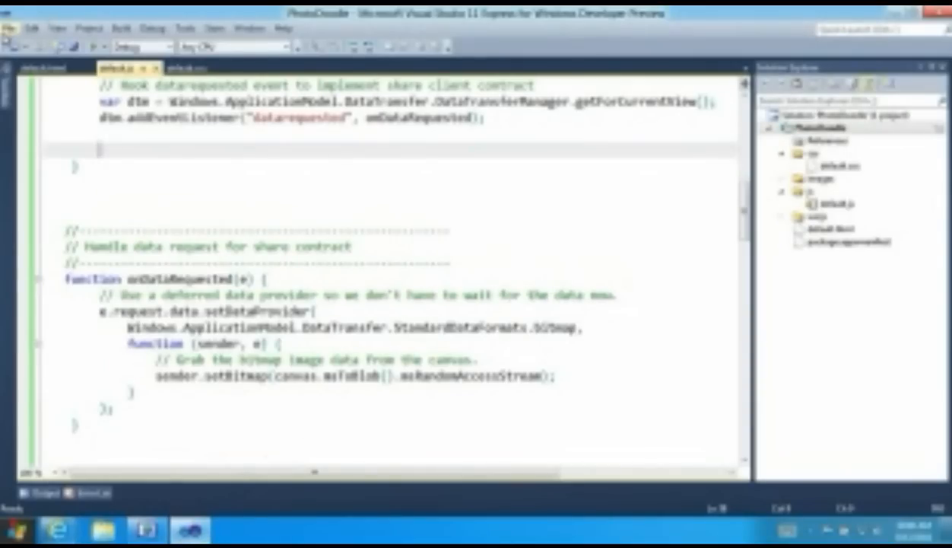
Scroll through ImageResults.cs to the image-list conversion and DownloadCompleted code
click(12, 27)
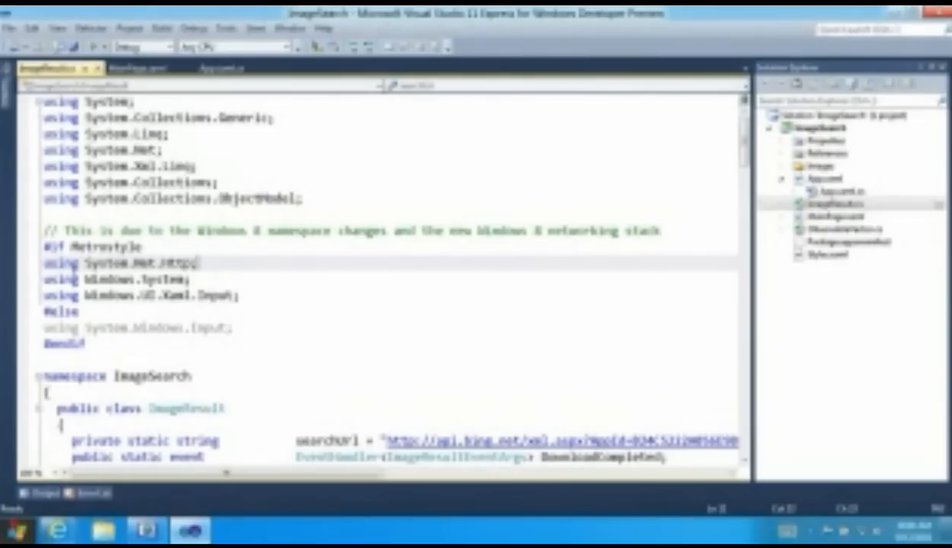
scroll(down, 3)
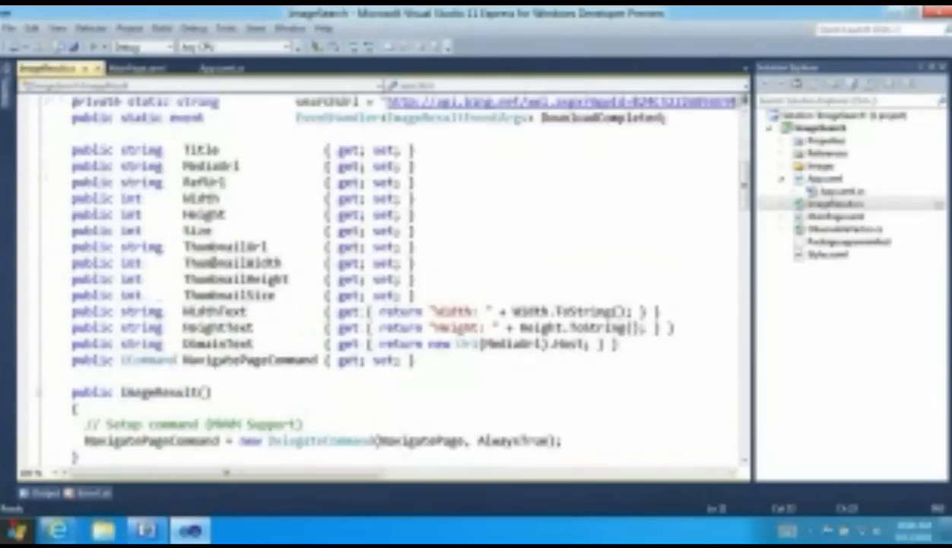
scroll(down, 3)
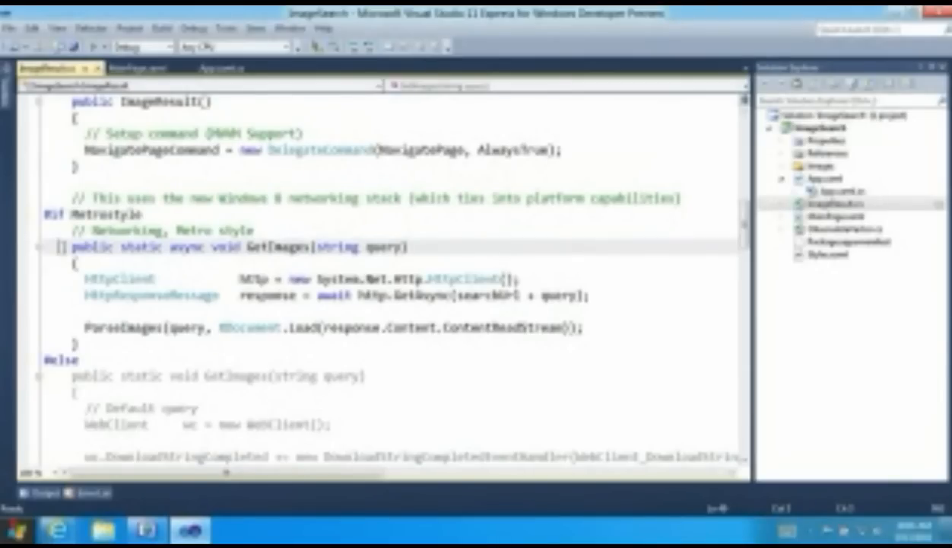
scroll(down, 3)
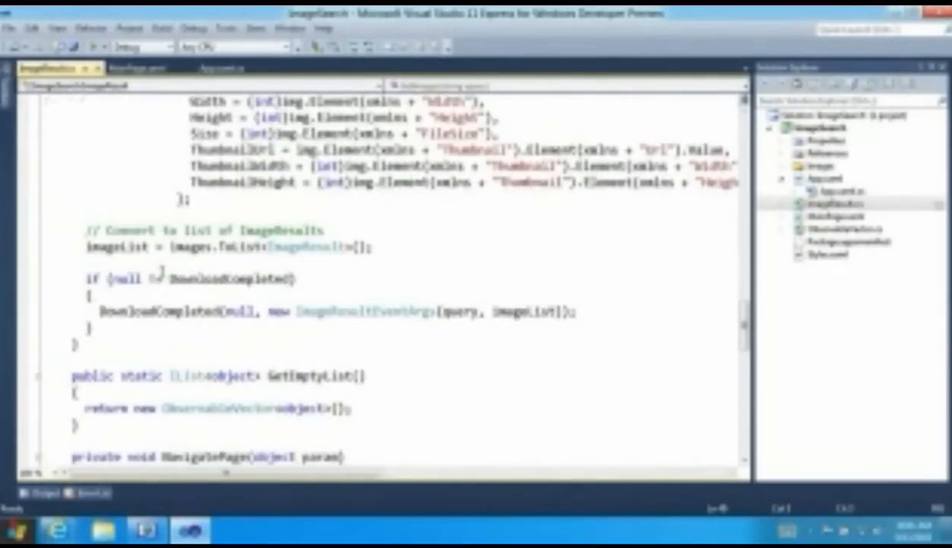
scroll(down, 3)
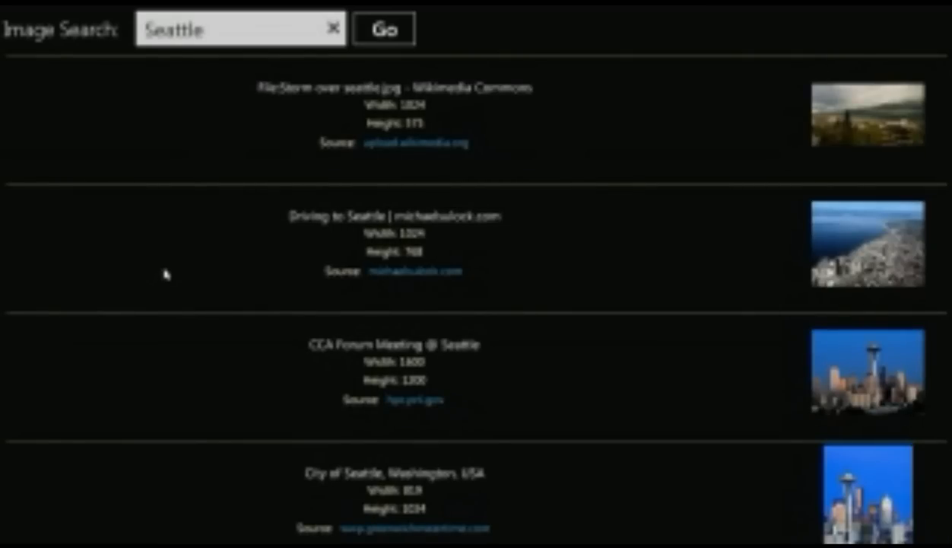
Scroll down through more Seattle image results, then bring up the Alt+Tab window switcher
scroll(down, 3)
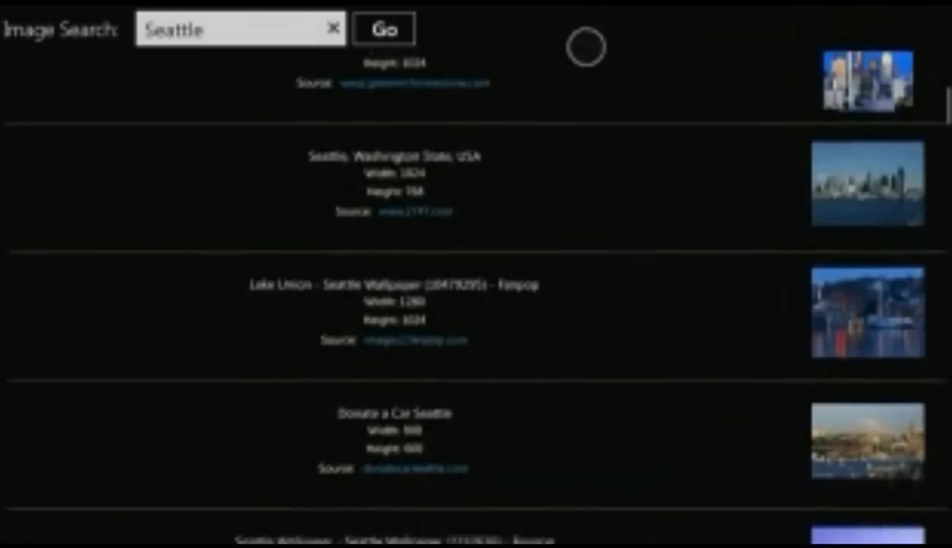
scroll(down, 3)
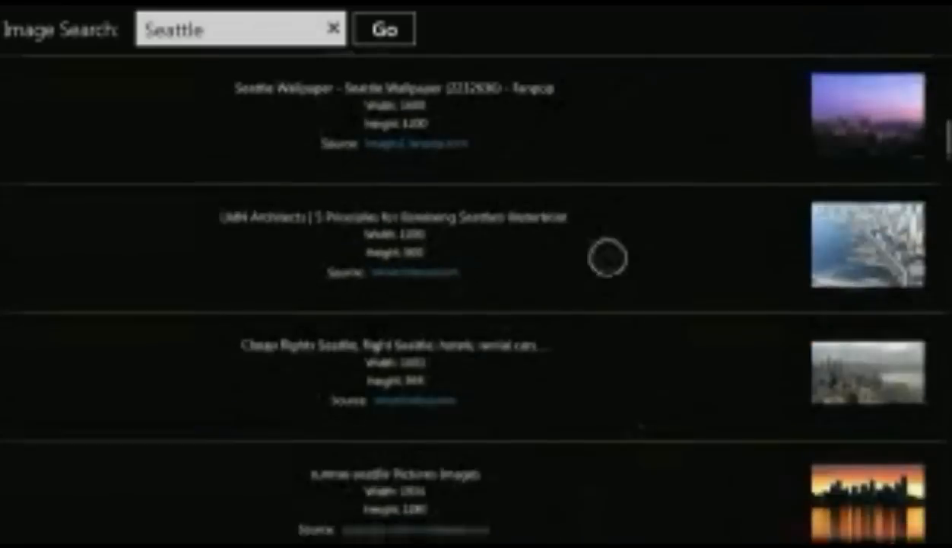
scroll(down, 3)
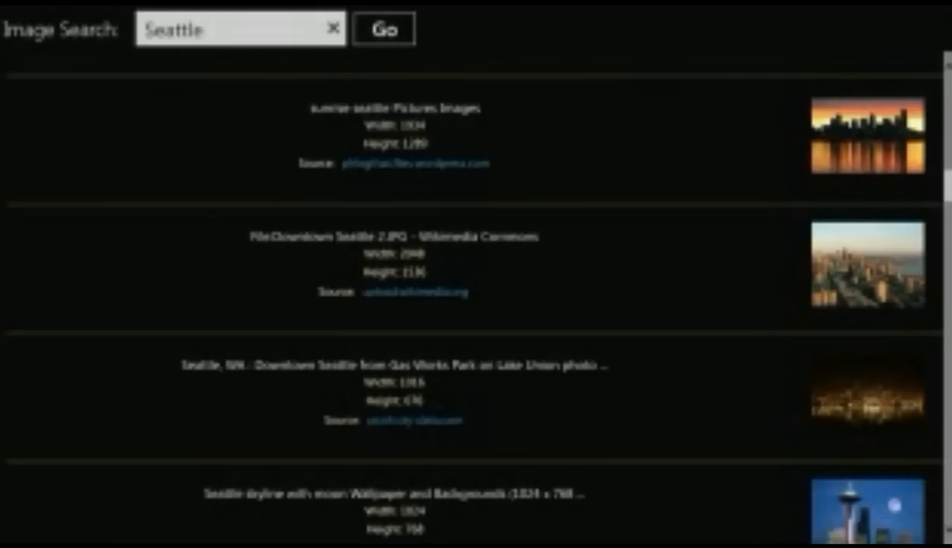
key(alt+tab)
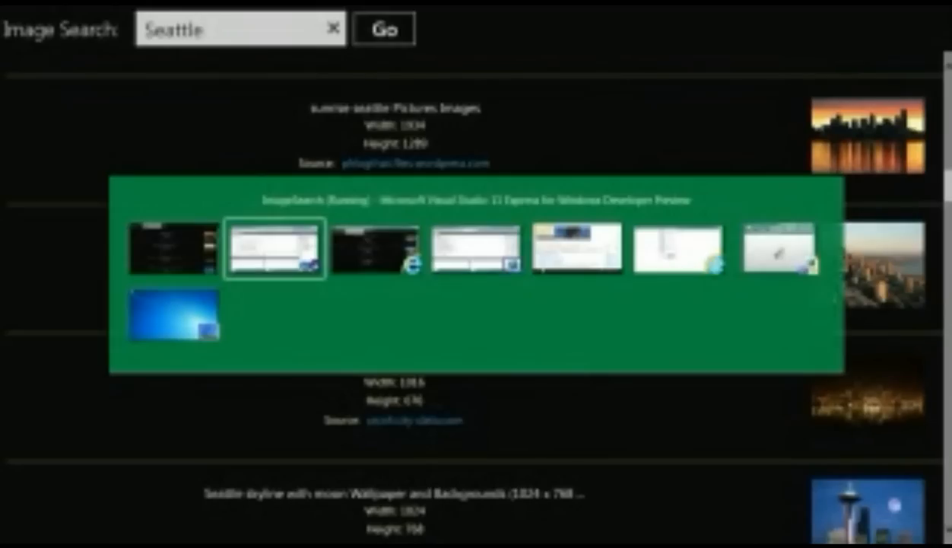
Return to Visual Studio and bring up the OnSearchActivated code in App.xaml.cs
click(275, 253)
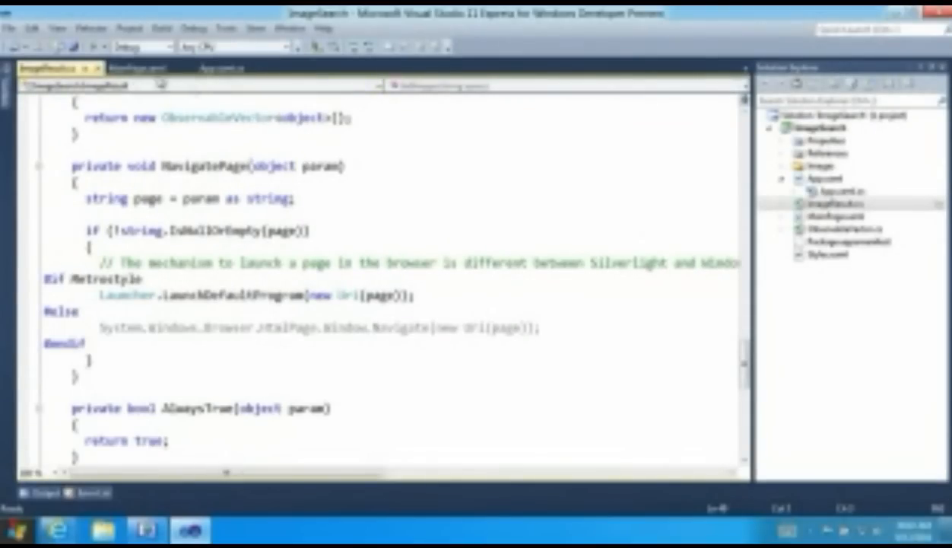
click(137, 71)
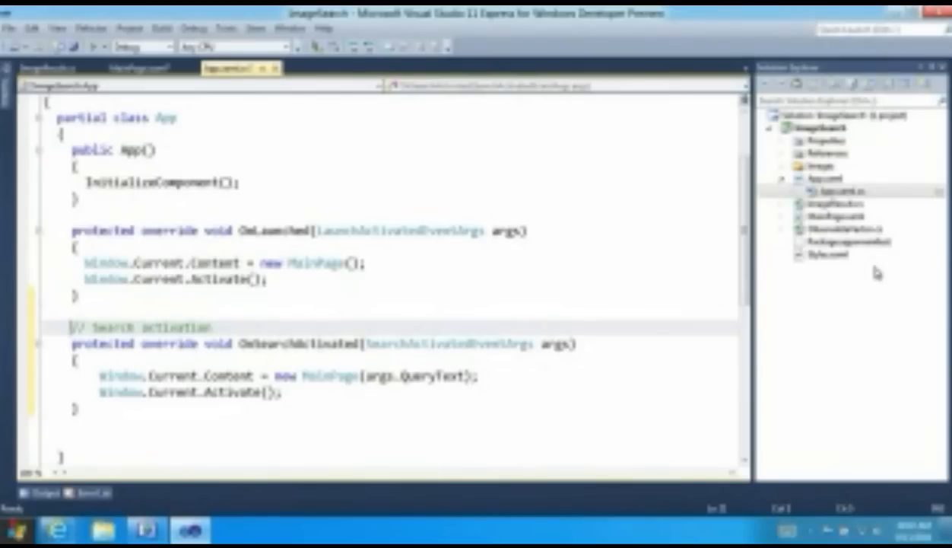
Add the Search declaration in Package.appxmanifest, then close it and save the changes
click(844, 242)
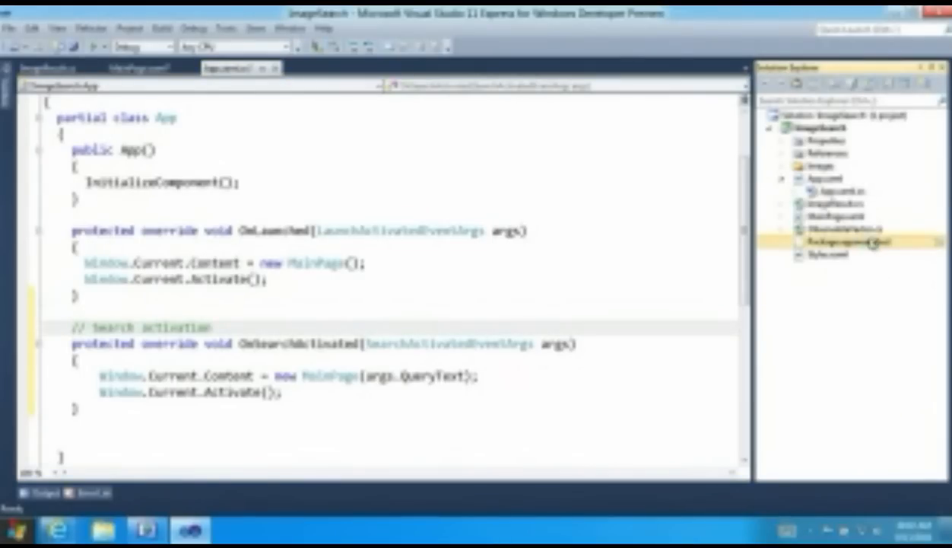
double_click(841, 242)
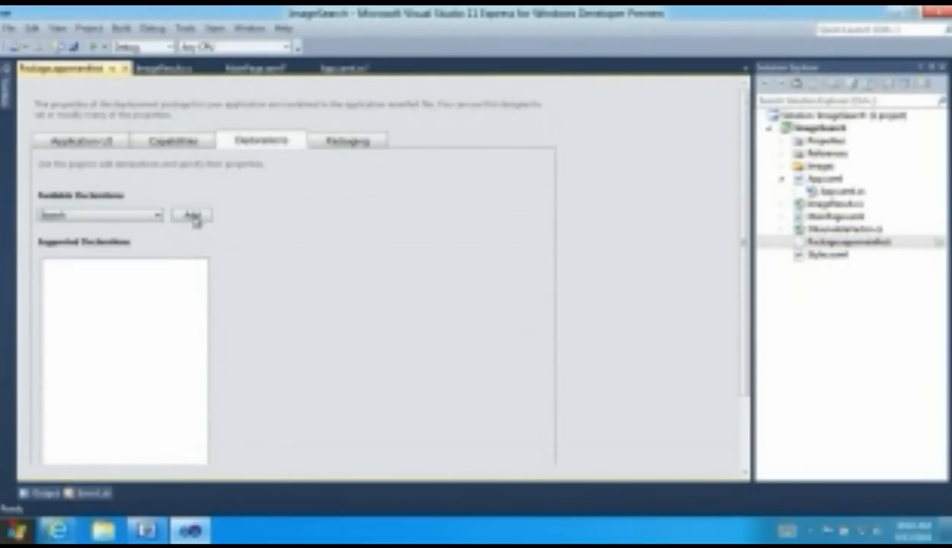
click(191, 216)
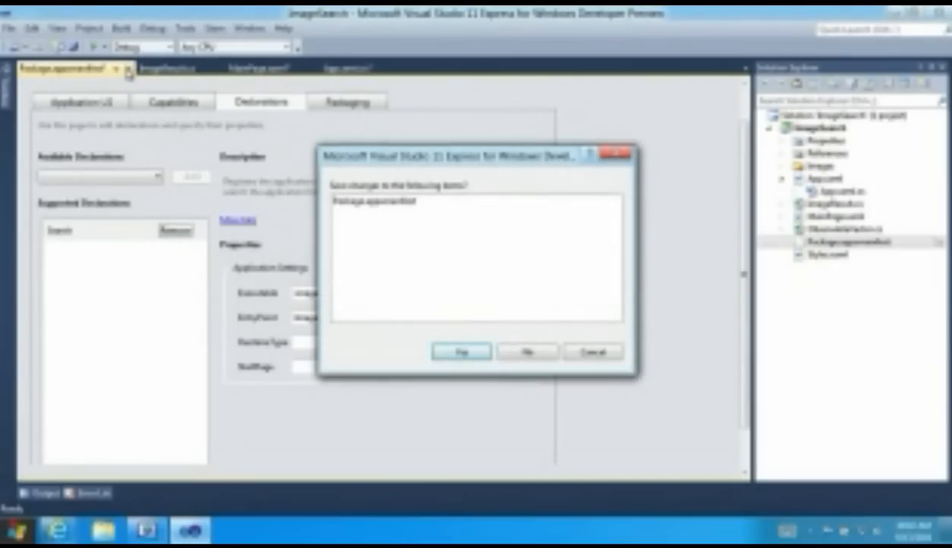
click(463, 350)
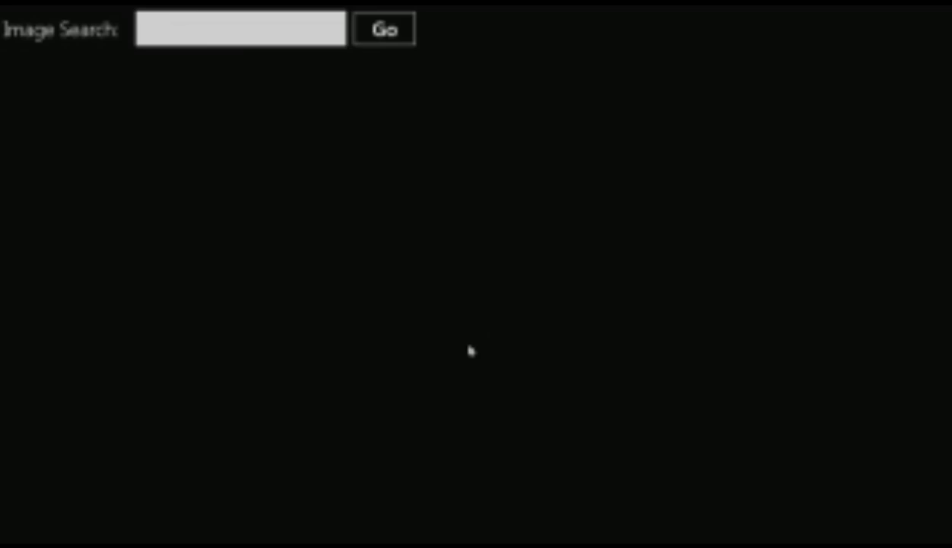
Search the running app for 'Seattle' and scroll the results grid right
text(Seattle)
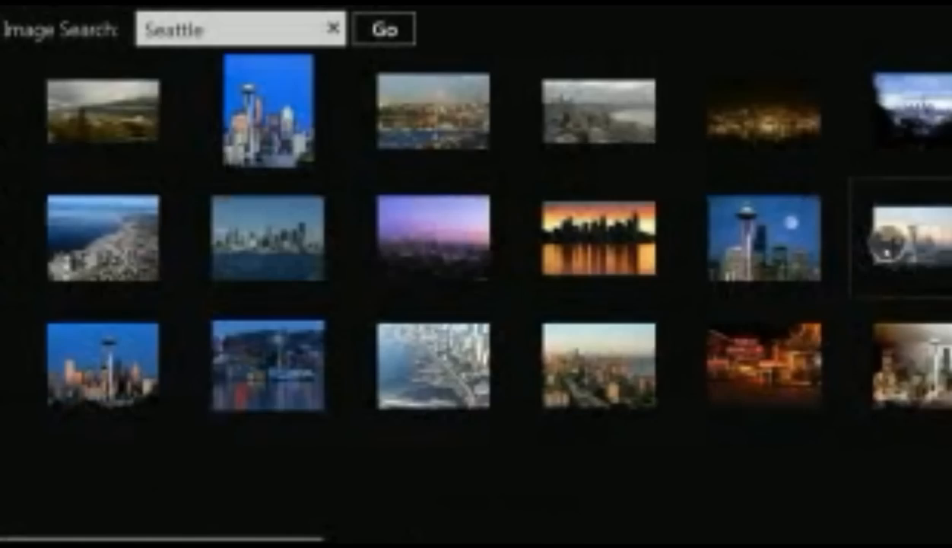
scroll(right, 3)
text(london)
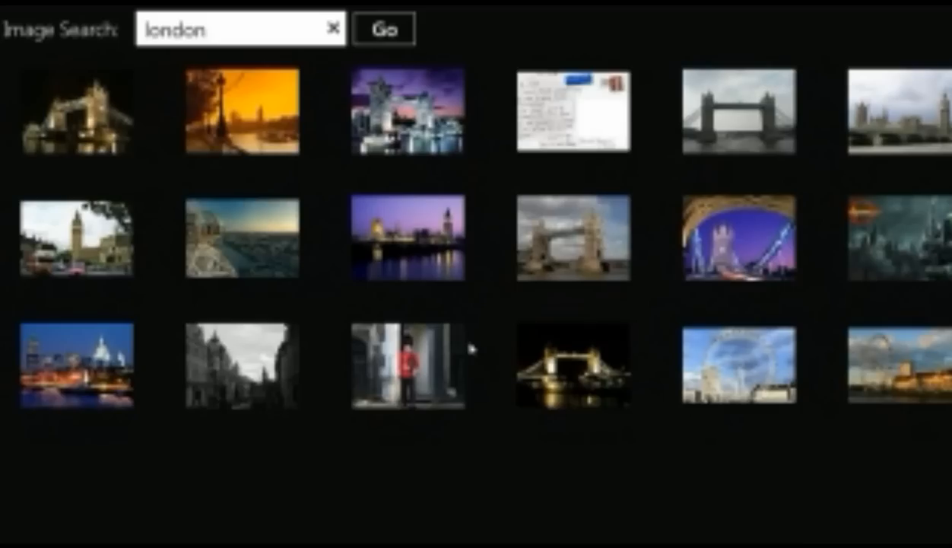
mouse_move(472, 348)
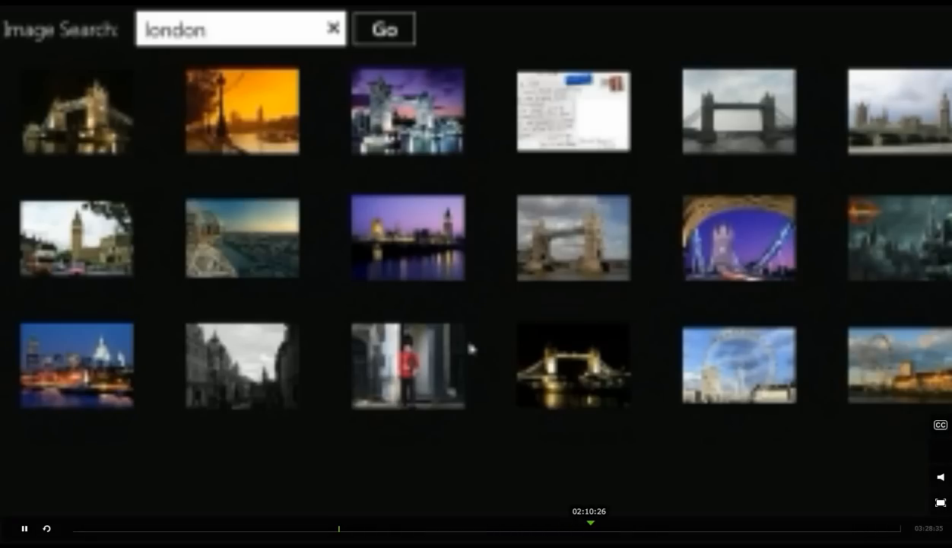